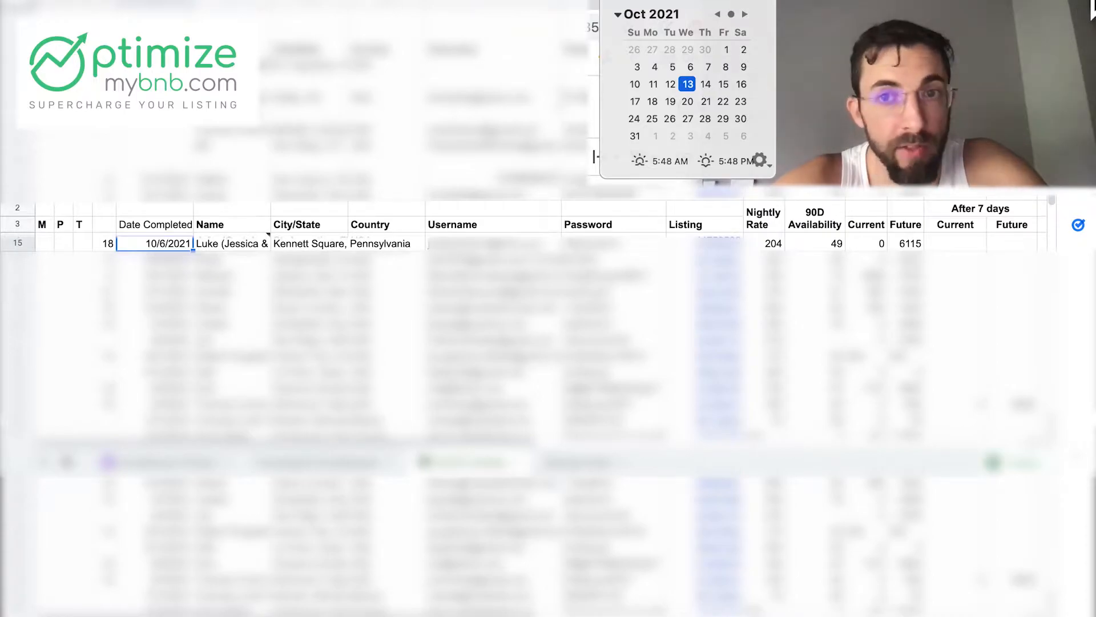
Step: Note the client's completion date, nightly rate of 204 and 49 days of availability
left_click(523, 307)
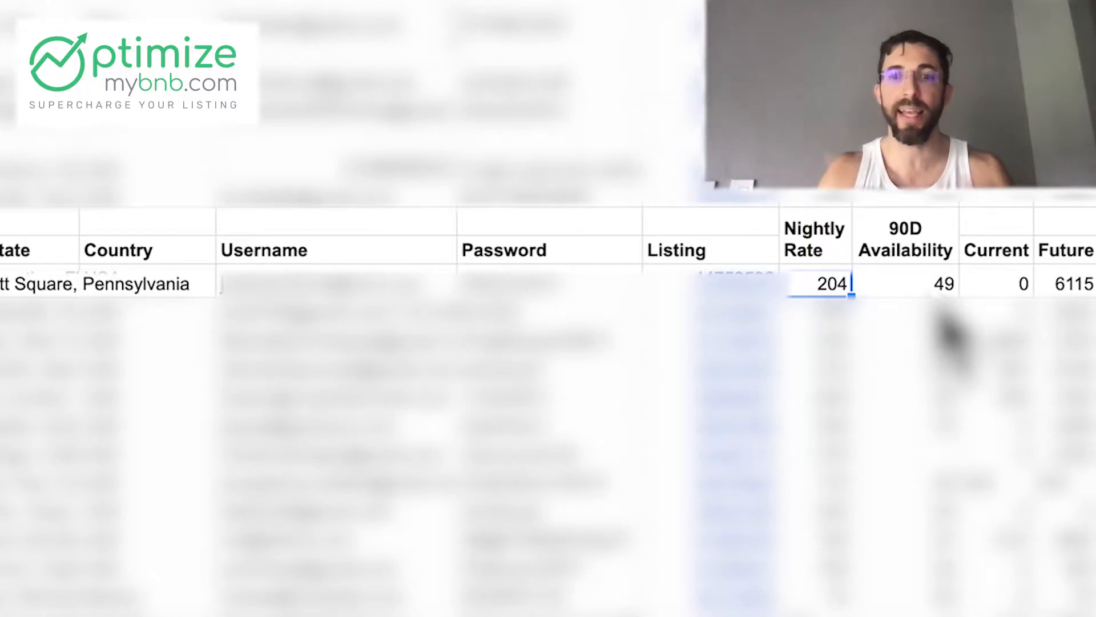
left_click(906, 283)
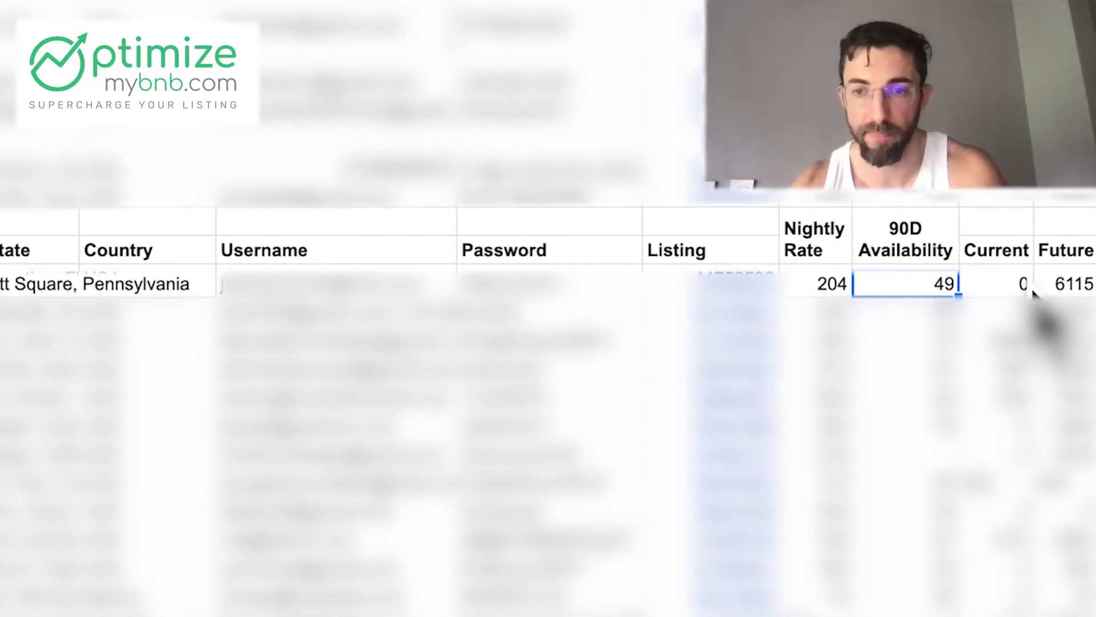
left_click(1000, 285)
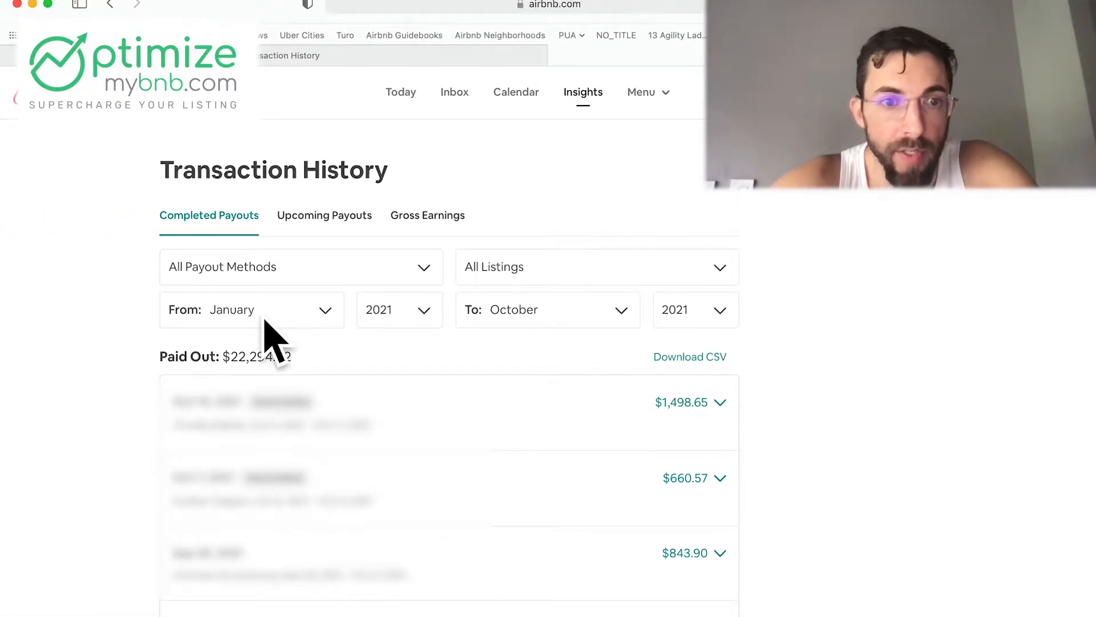
Step: Start the completed payouts range in October 2021
left_click(251, 310)
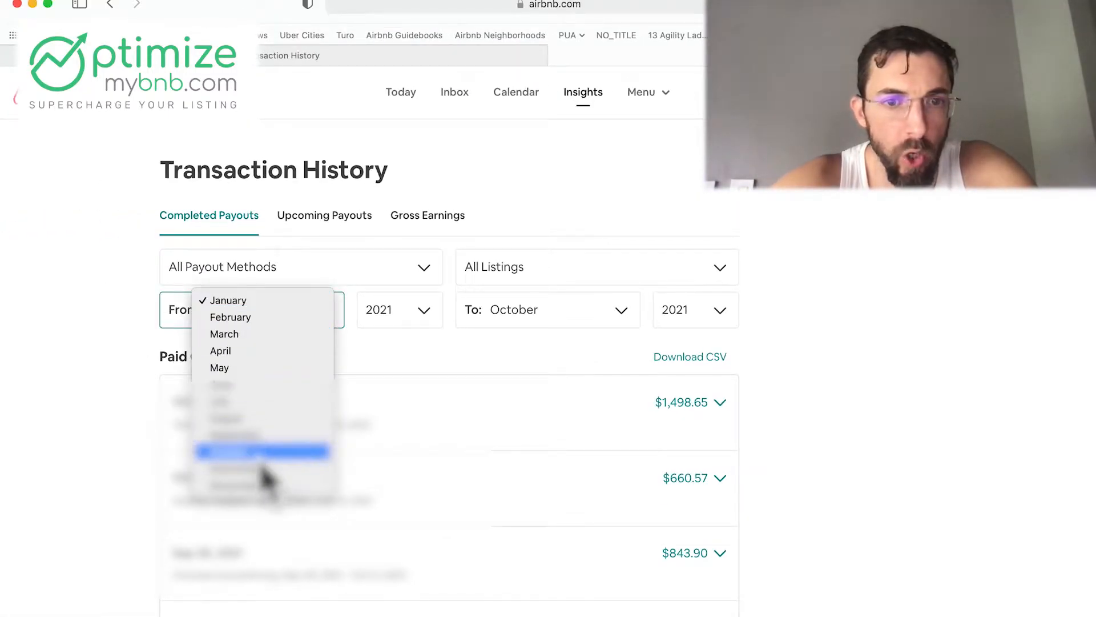
left_click(262, 452)
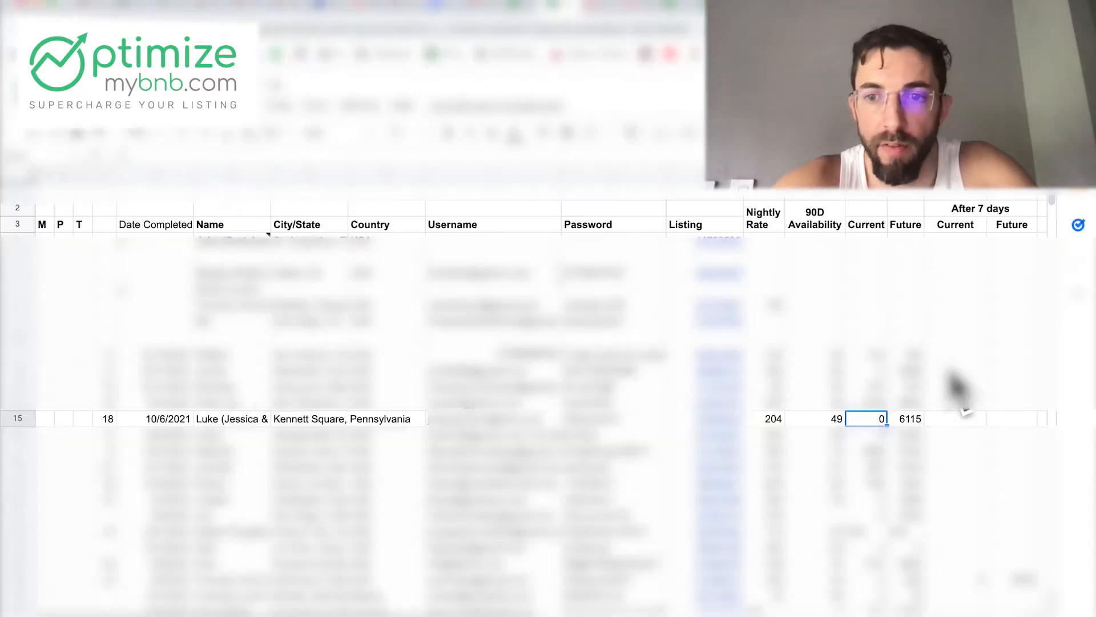
Step: Record 2159 and 6396 after 7 days, reading the $6,396.18 pending total from Airbnb
type("2159")
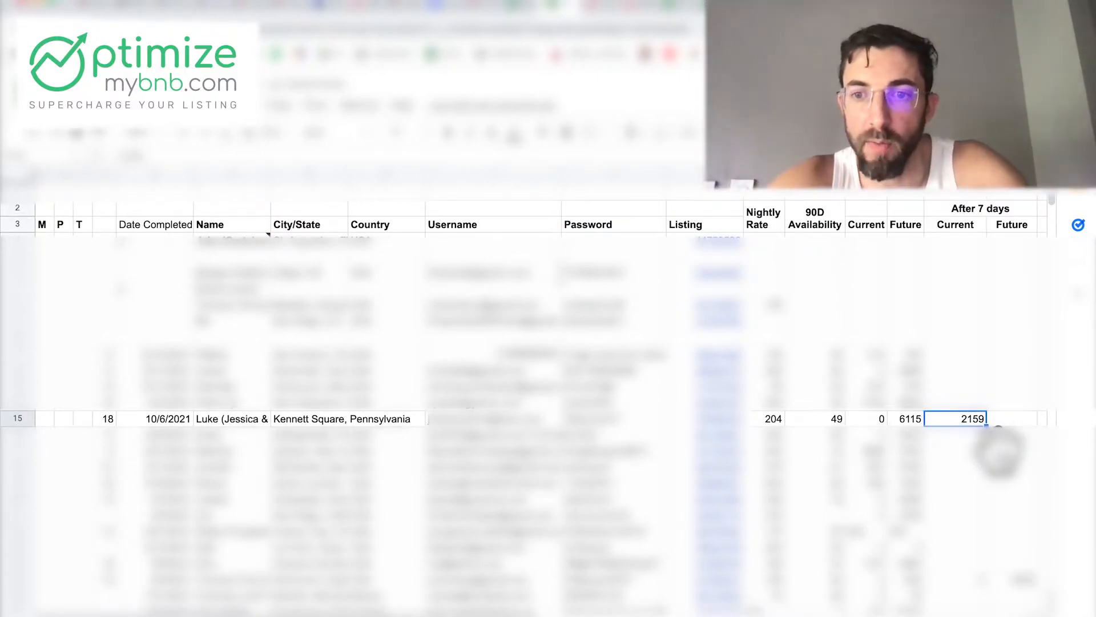
left_click(906, 418)
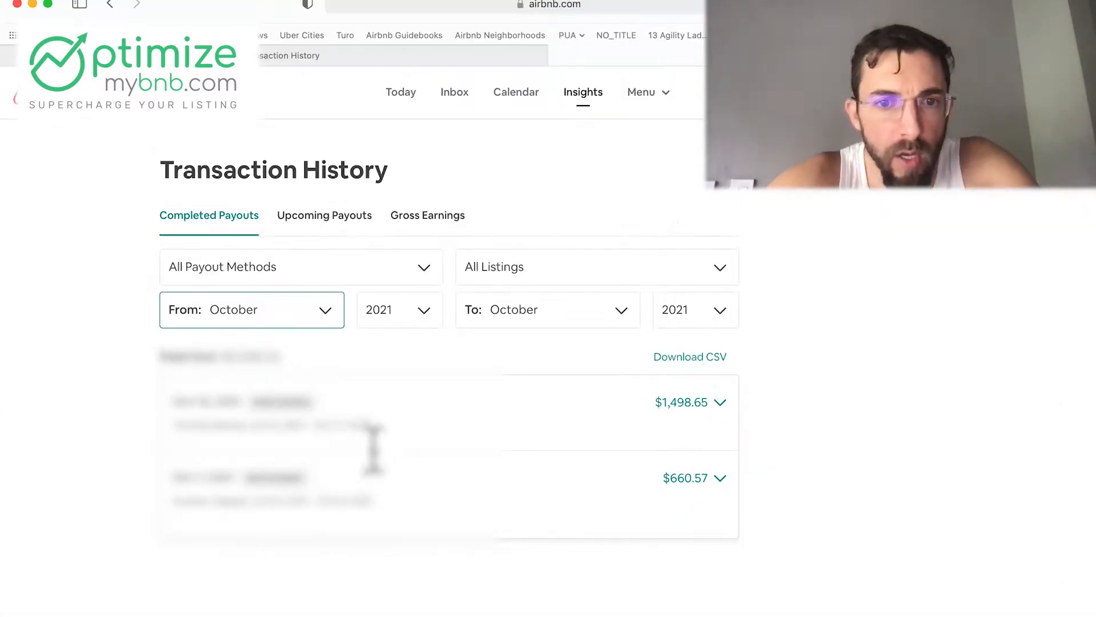
left_click(324, 215)
type("6")
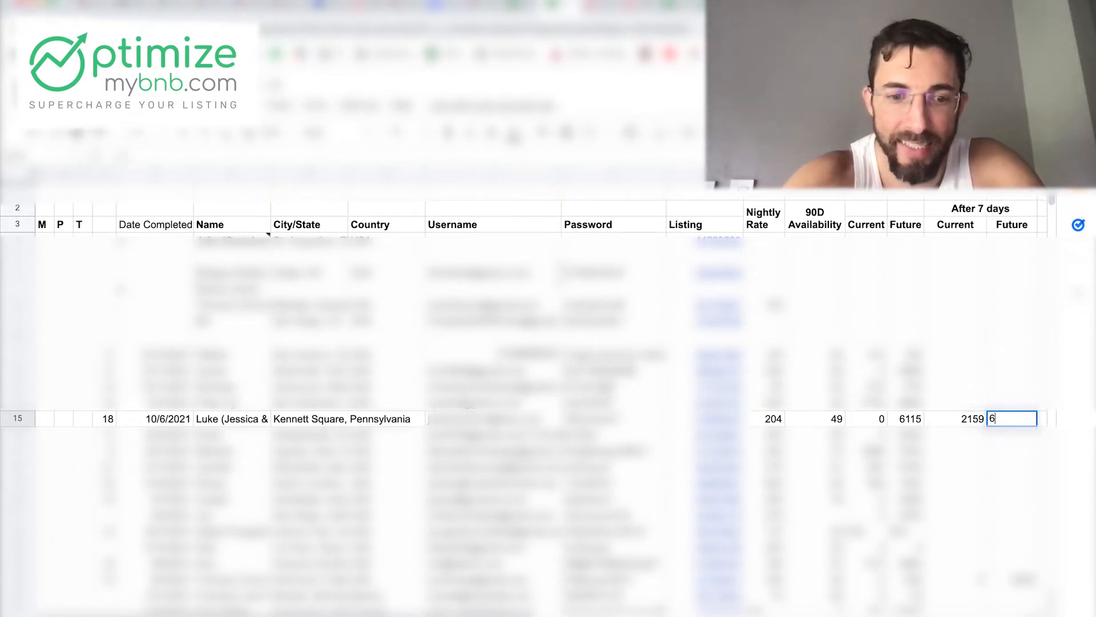
type("396")
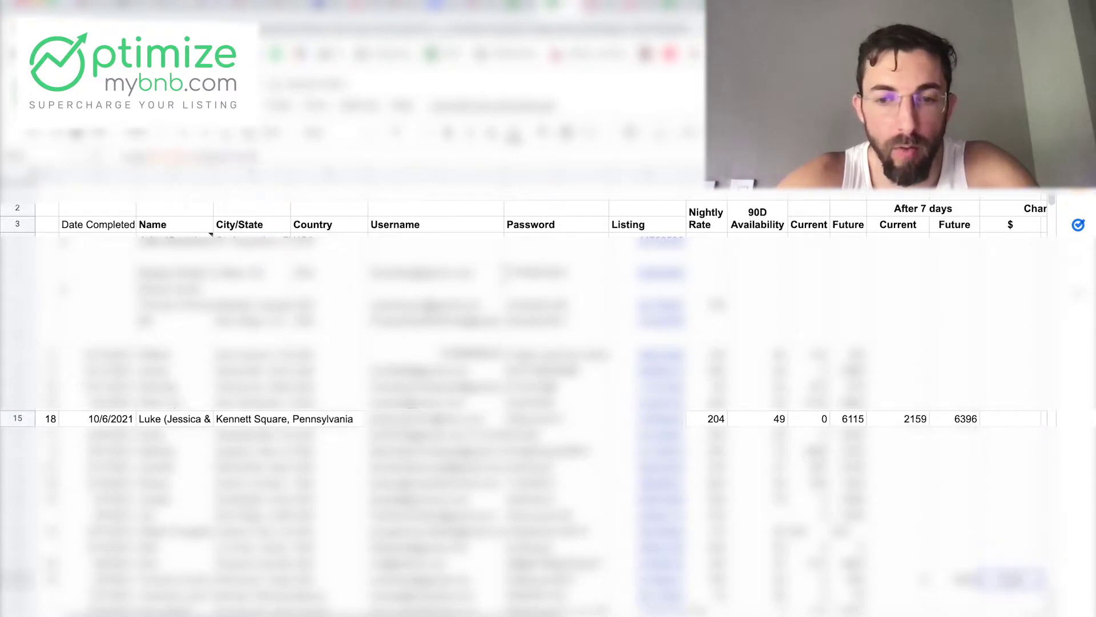
Step: Fill the 2,440 dollar change and the percentage-change formula =R15/L15 in row 15
left_click(1011, 418)
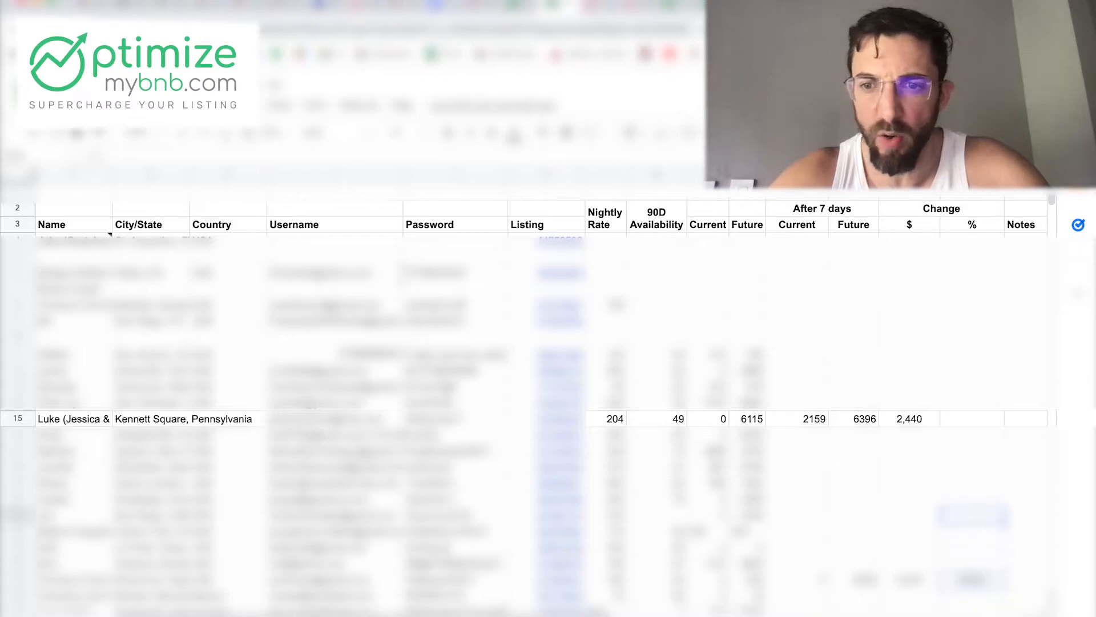
left_click(973, 418)
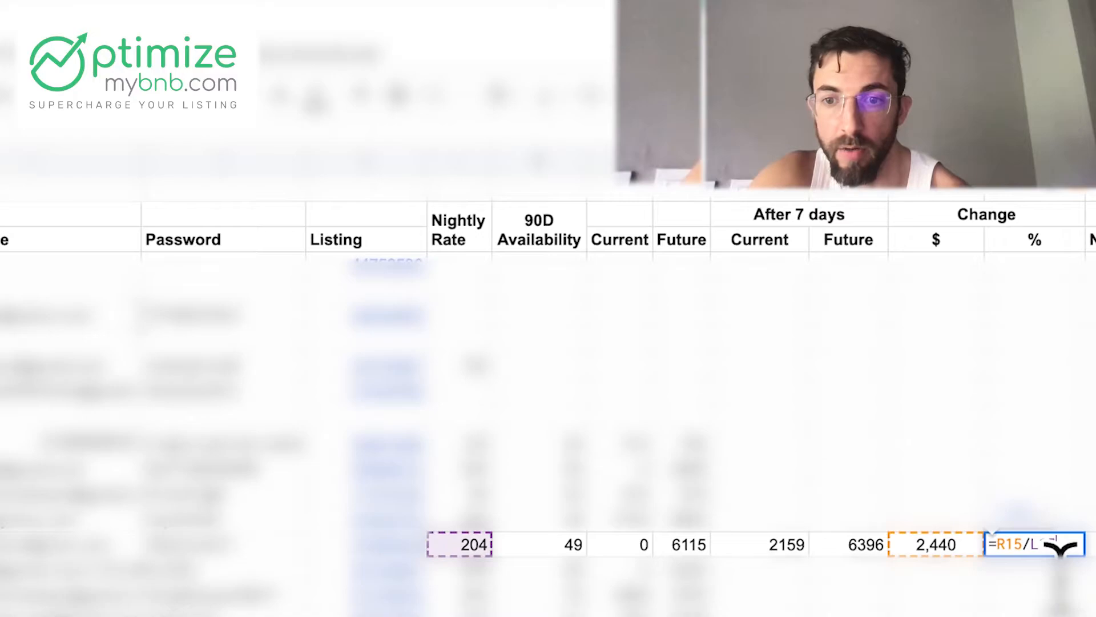
type("15")
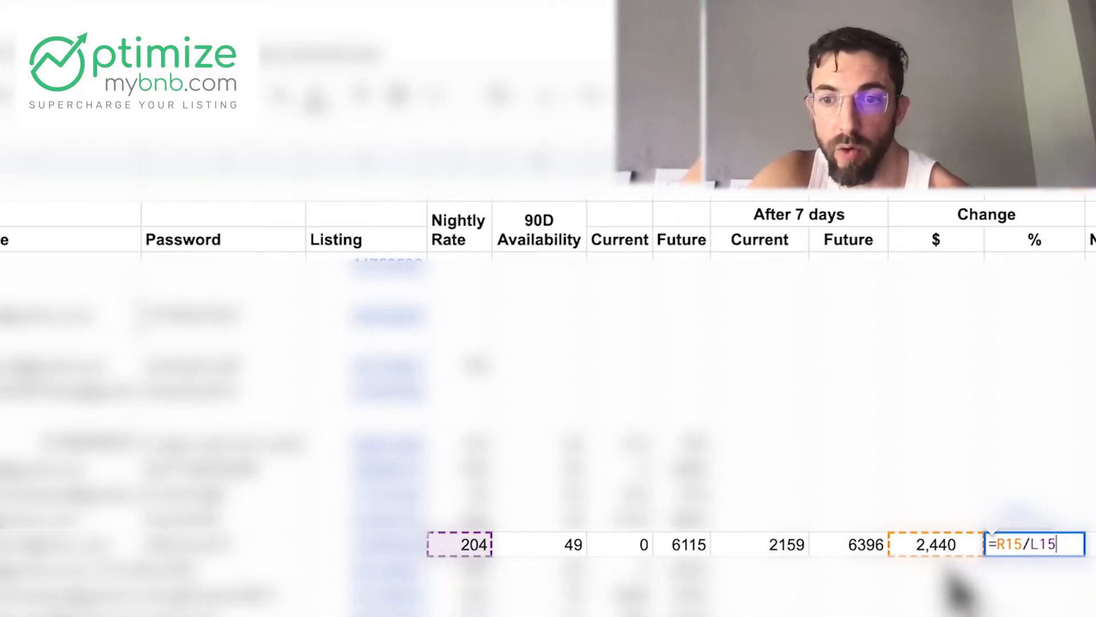
key("Enter")
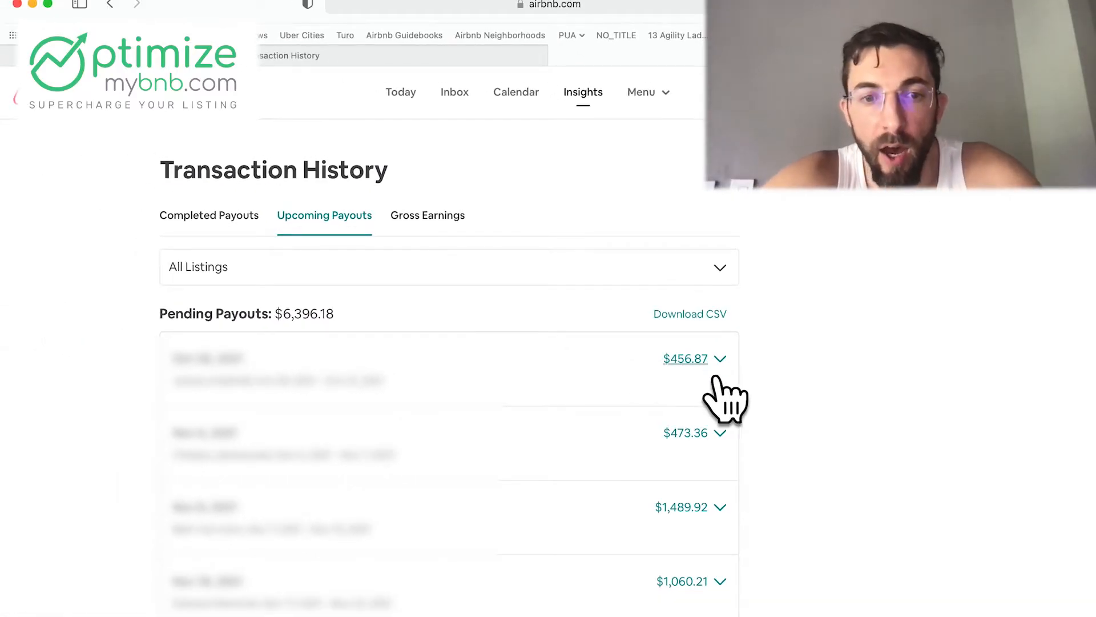
Step: Expand the $456.87 pending payout to reveal its bank-account details
left_click(720, 359)
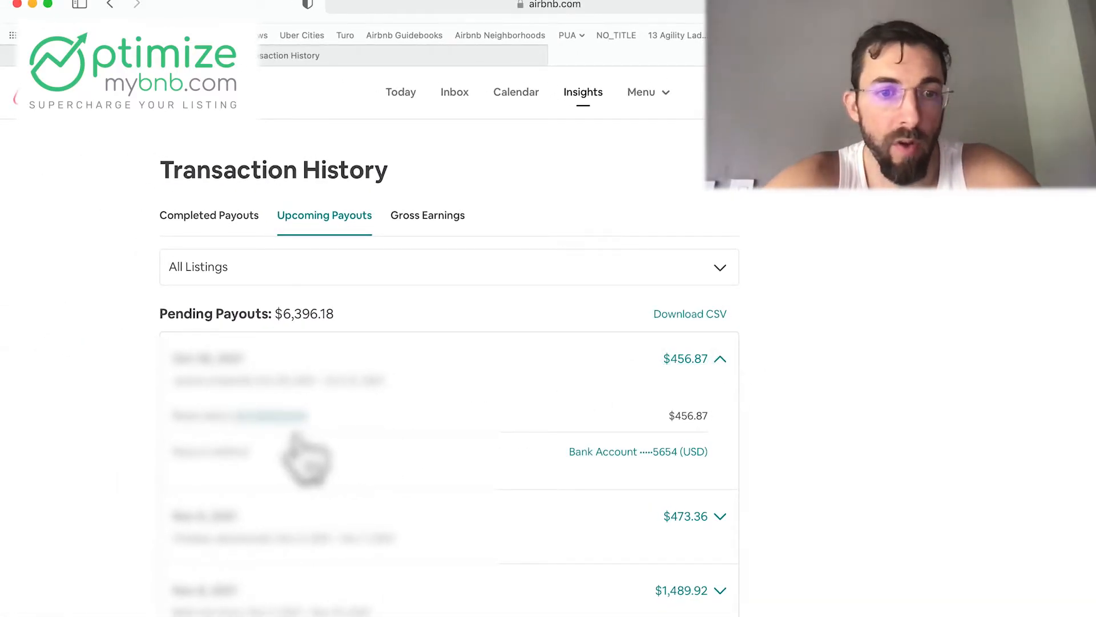
mouse_move(340, 452)
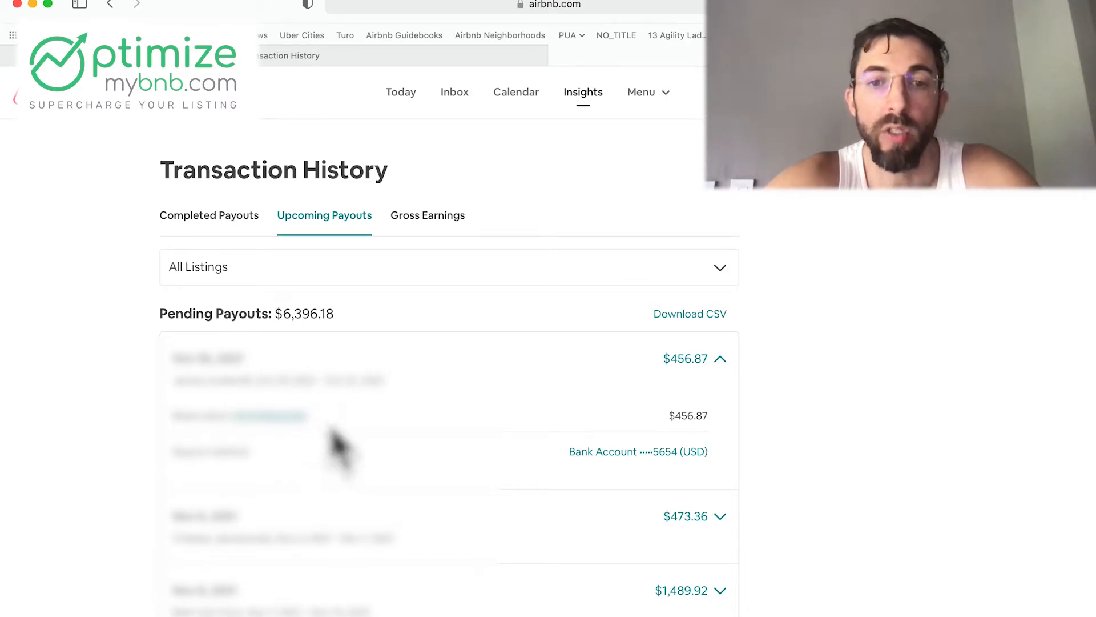
mouse_move(375, 407)
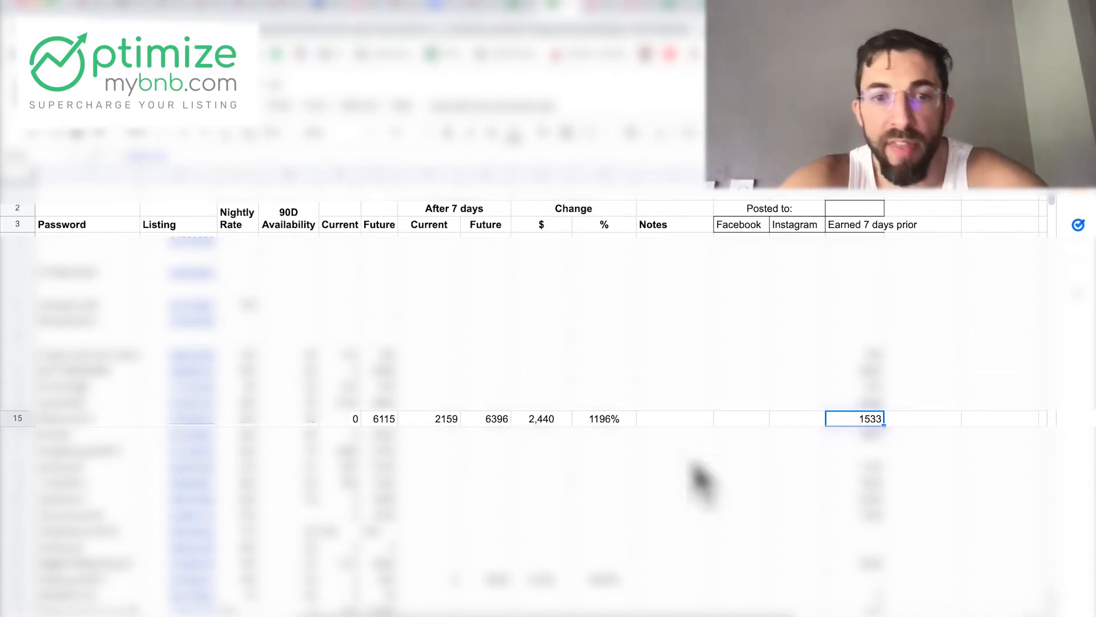
Step: Compute row 15's net gain as =R15-W15, giving 907
left_click(379, 418)
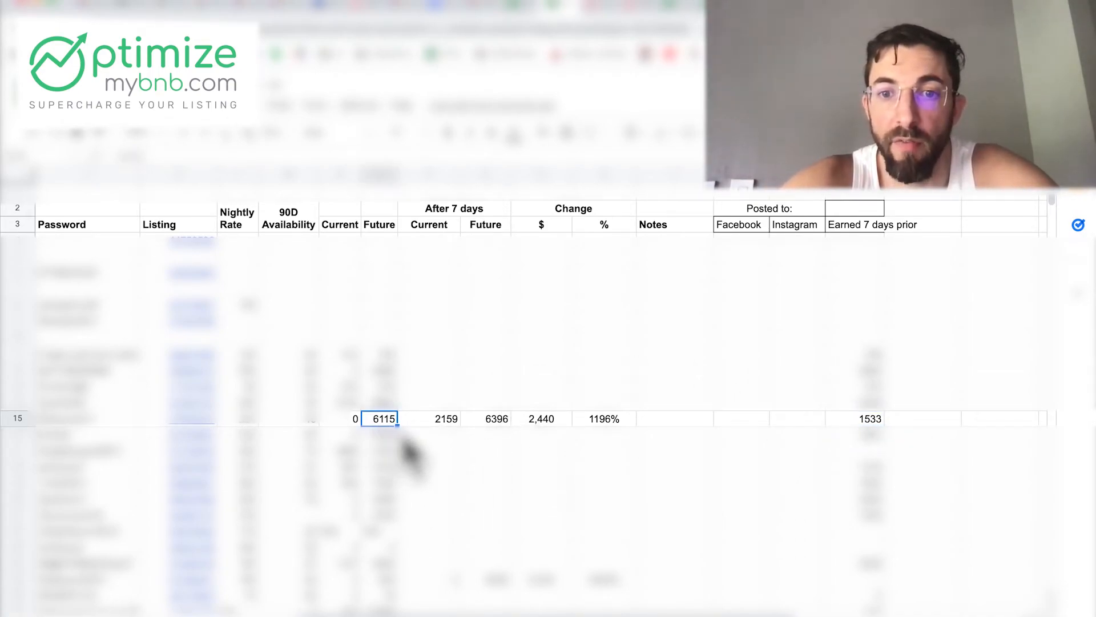
left_click(857, 418)
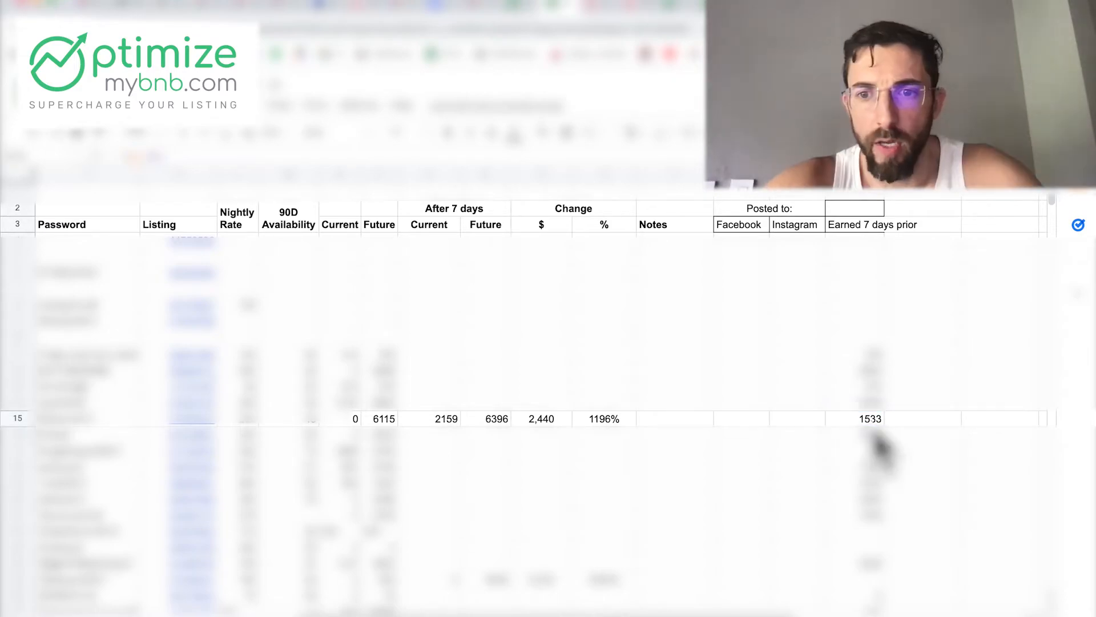
left_click(856, 418)
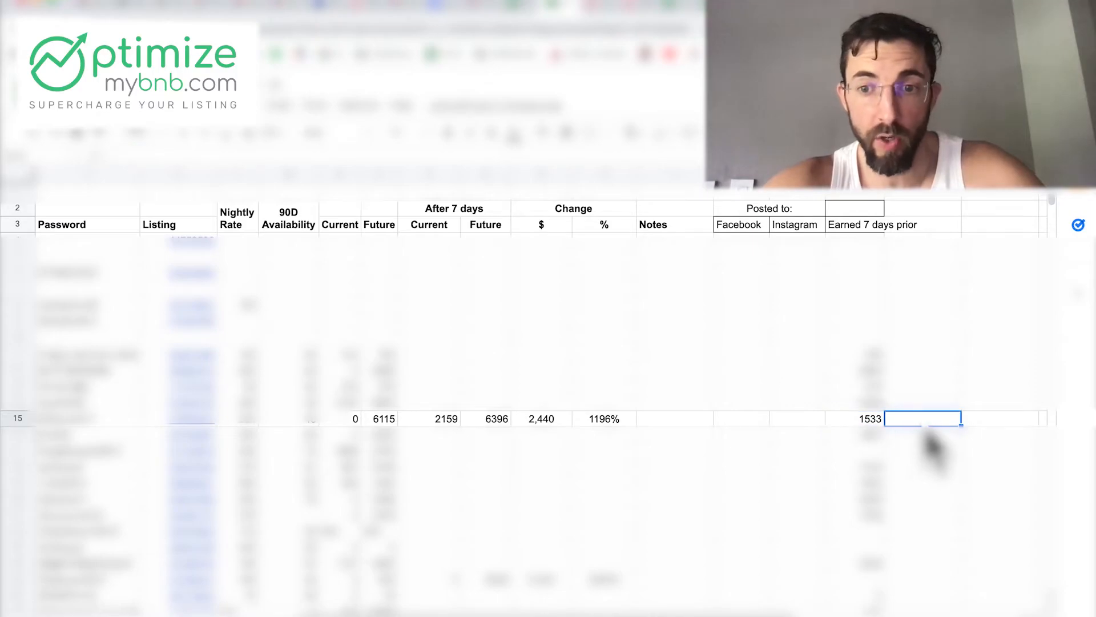
type("907")
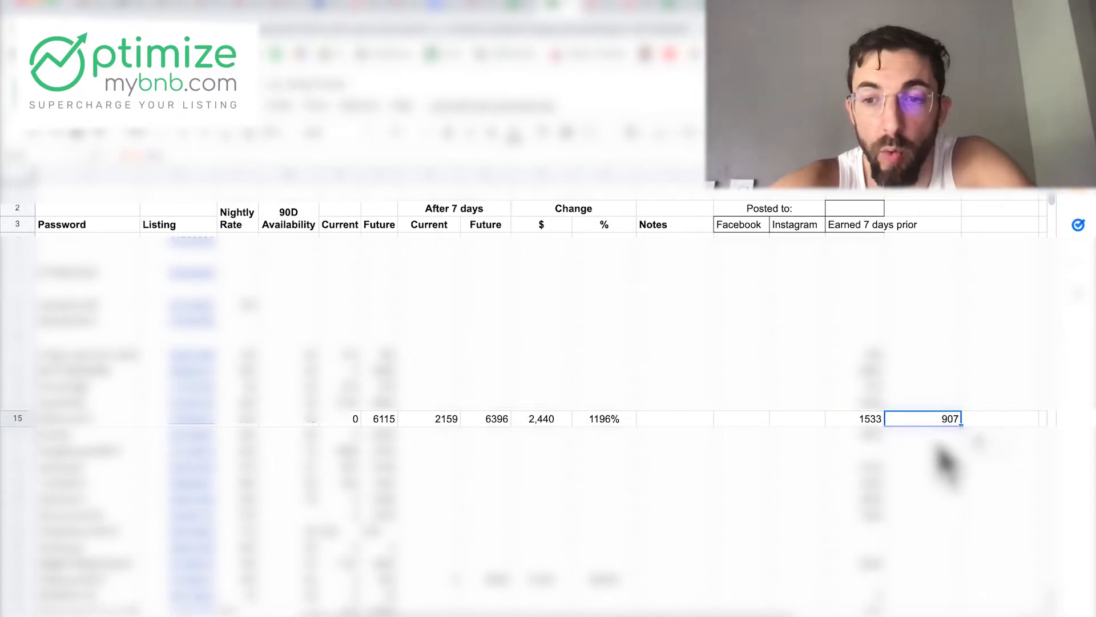
type("=R15-W15")
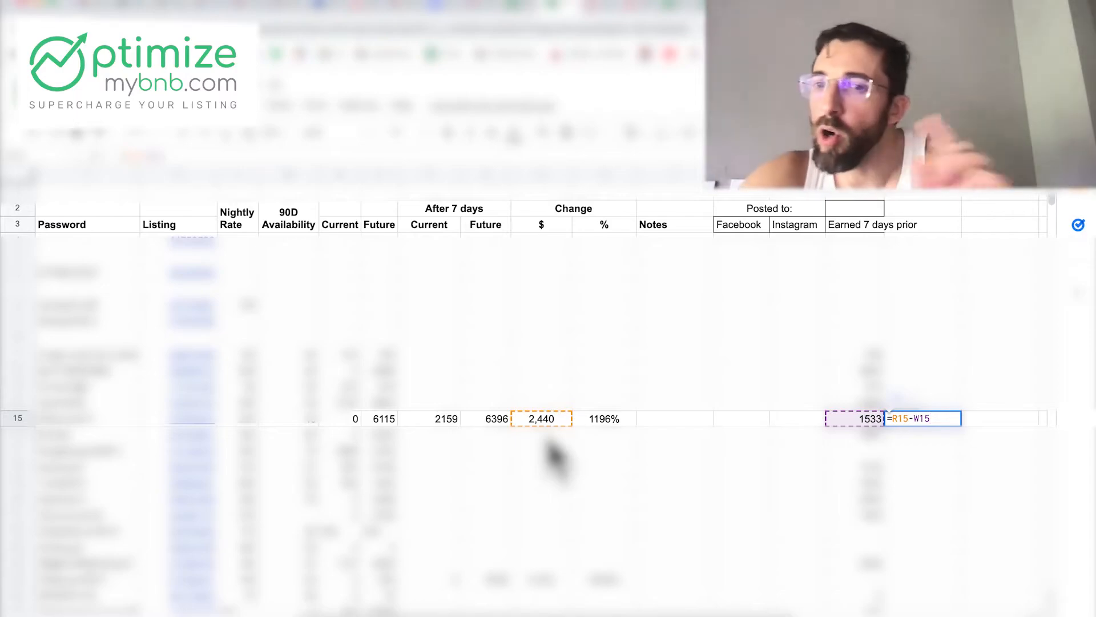
mouse_move(873, 473)
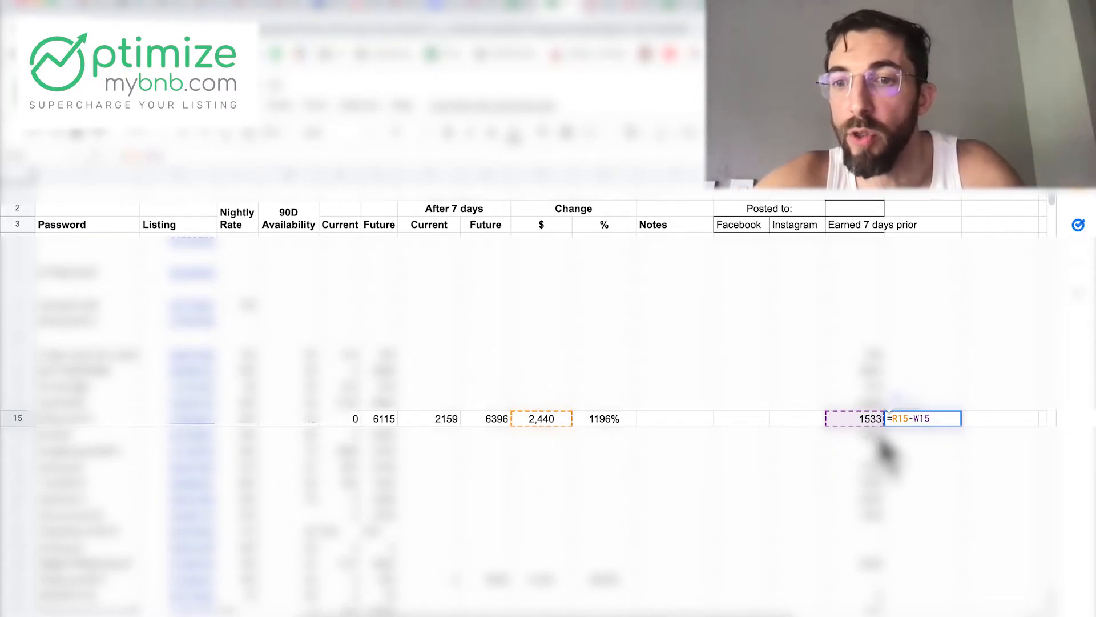
key("Enter")
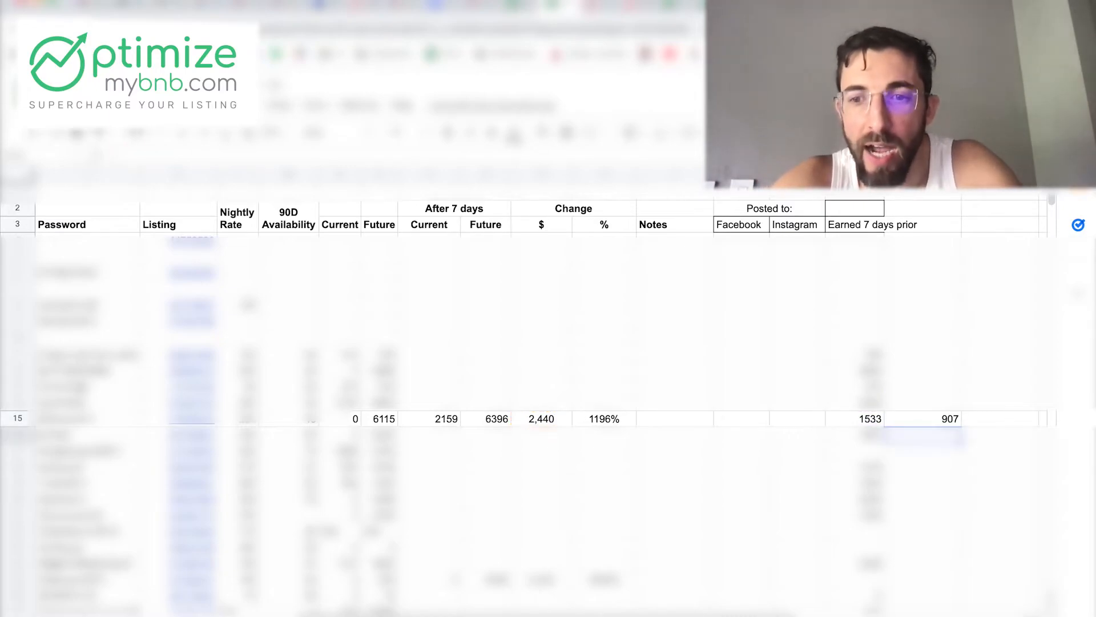
left_click(923, 418)
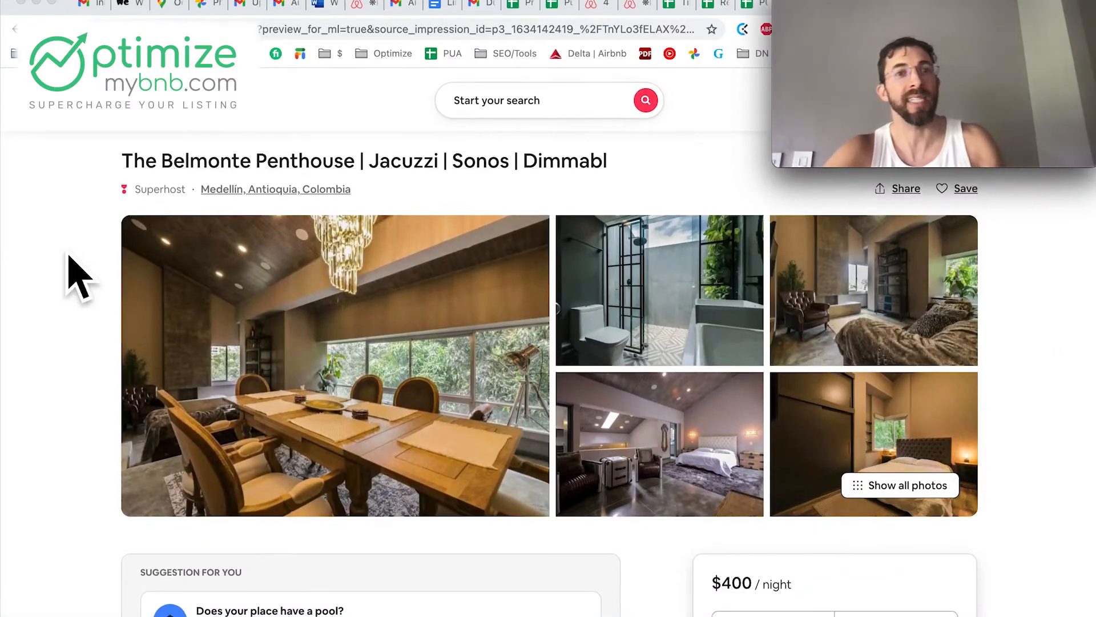
mouse_move(415, 260)
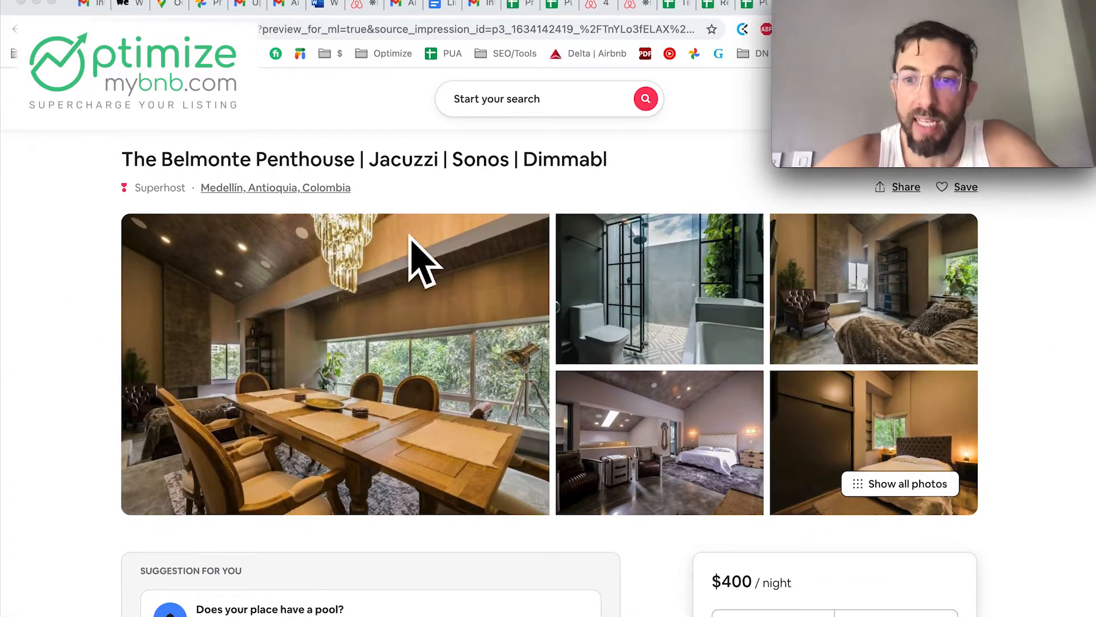
mouse_move(426, 342)
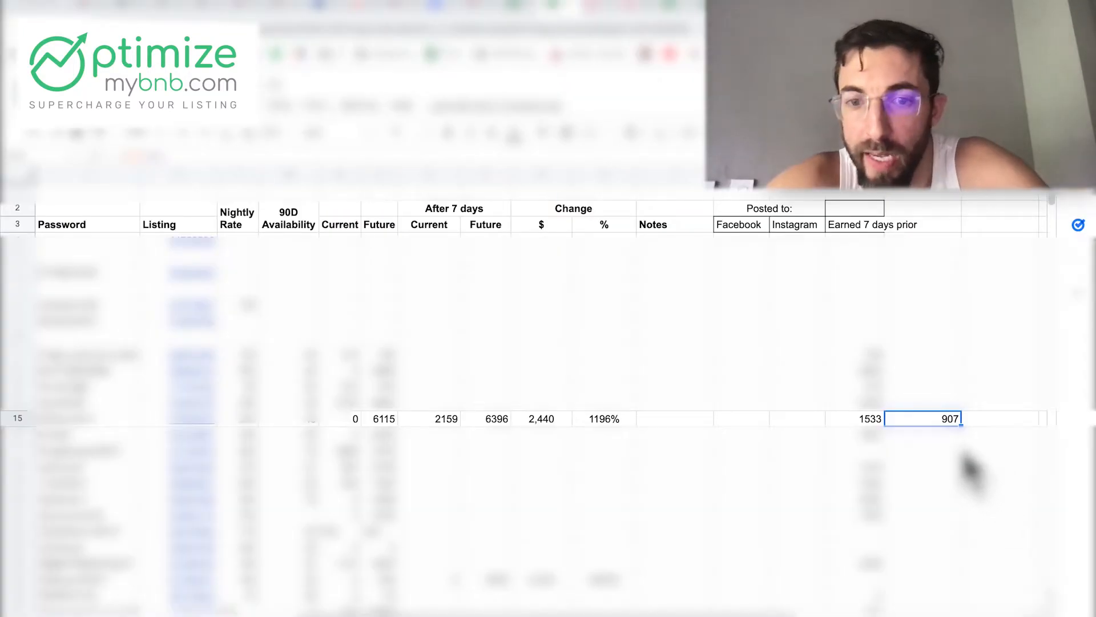
mouse_move(709, 471)
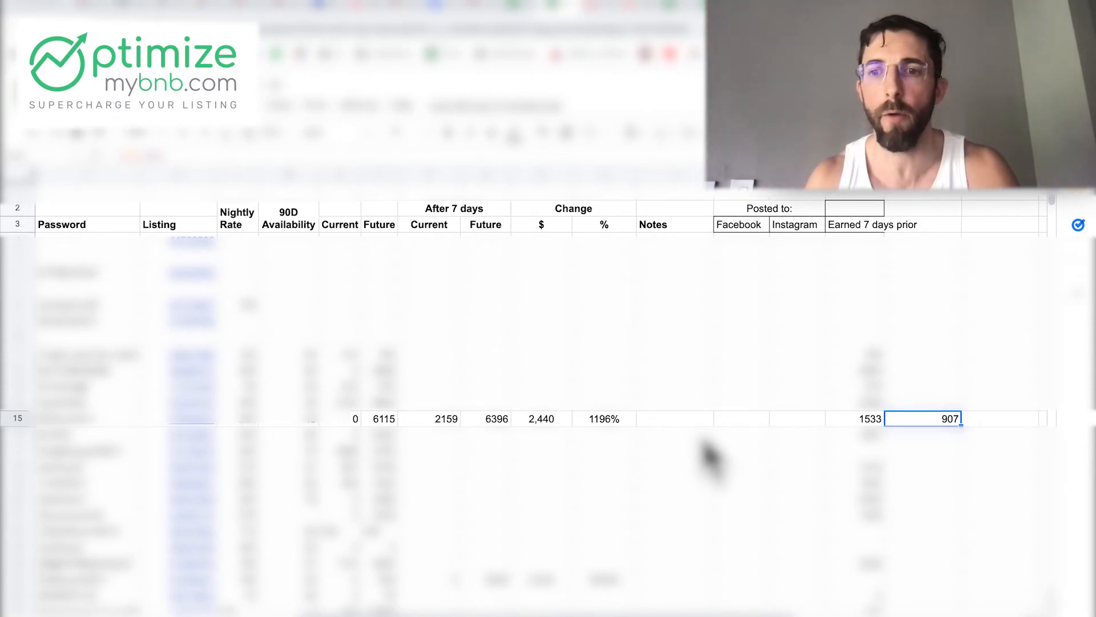
mouse_move(975, 463)
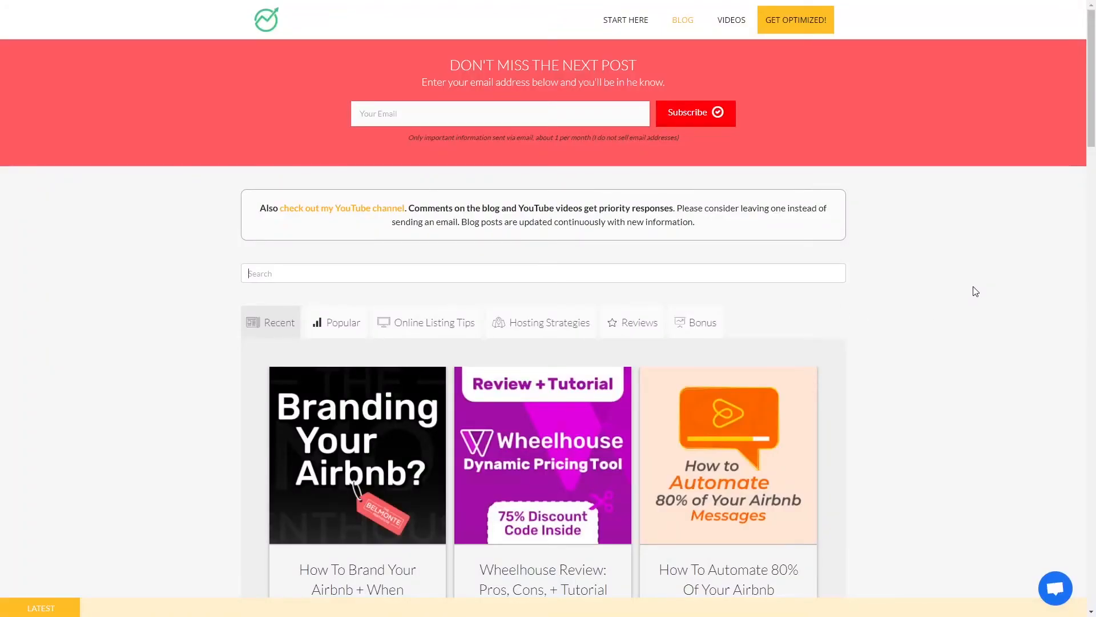
Step: Scroll the blog post list down to the page-number links
scroll("down", 3)
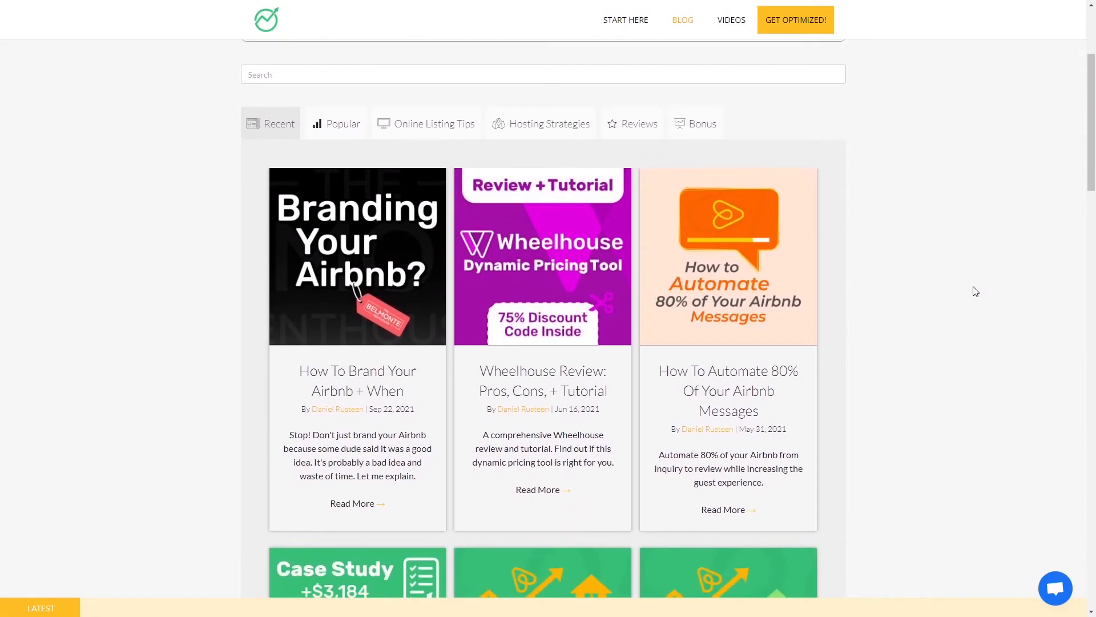
scroll("down", 3)
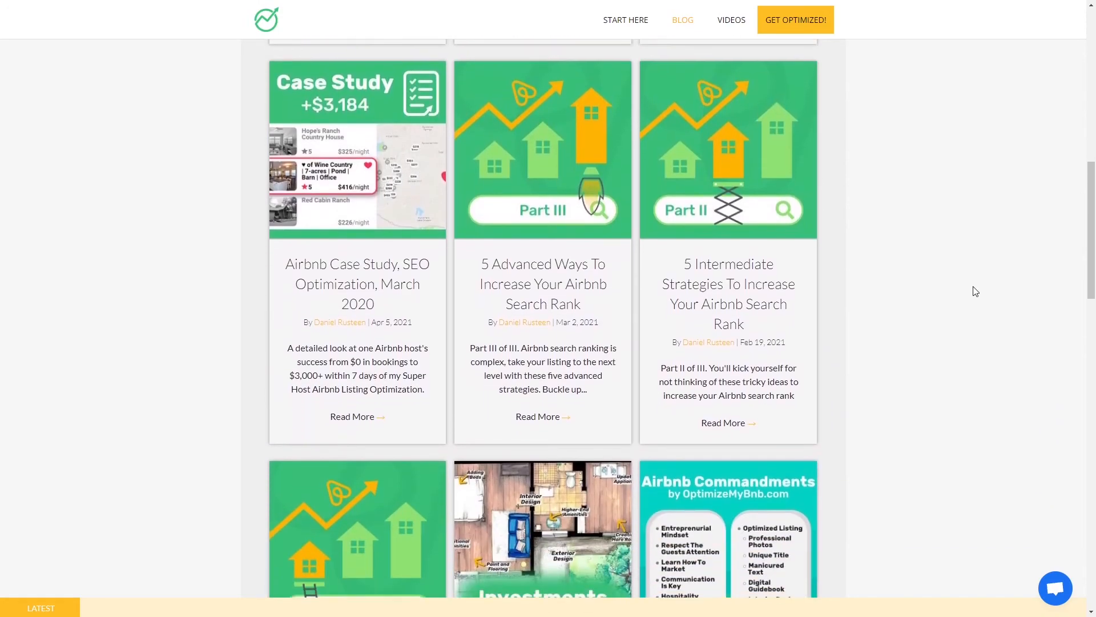
scroll("down", 3)
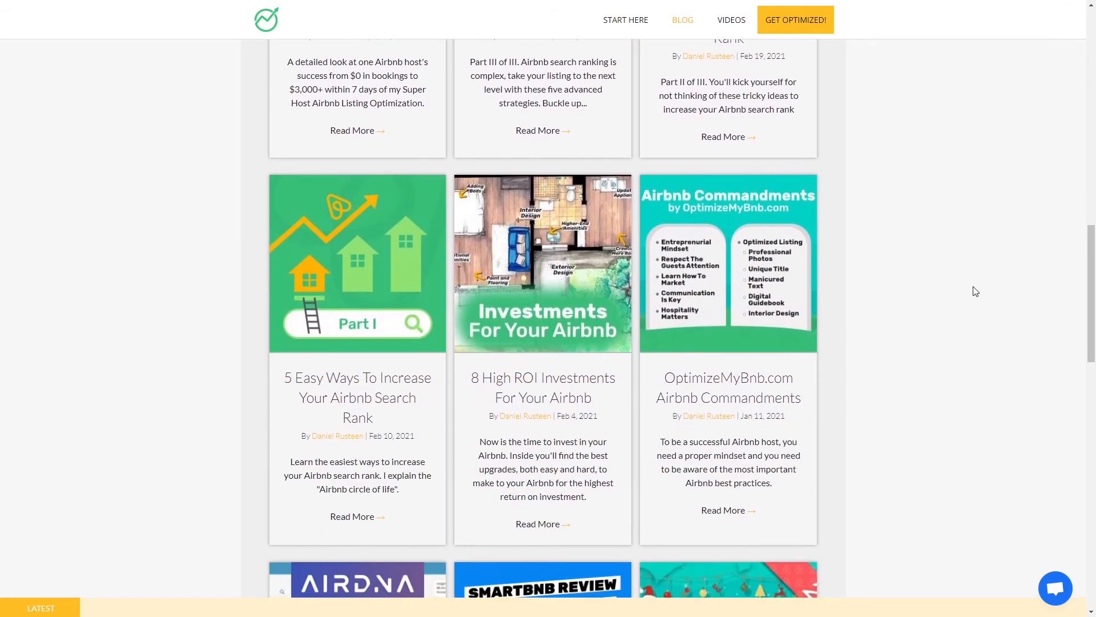
scroll("down", 3)
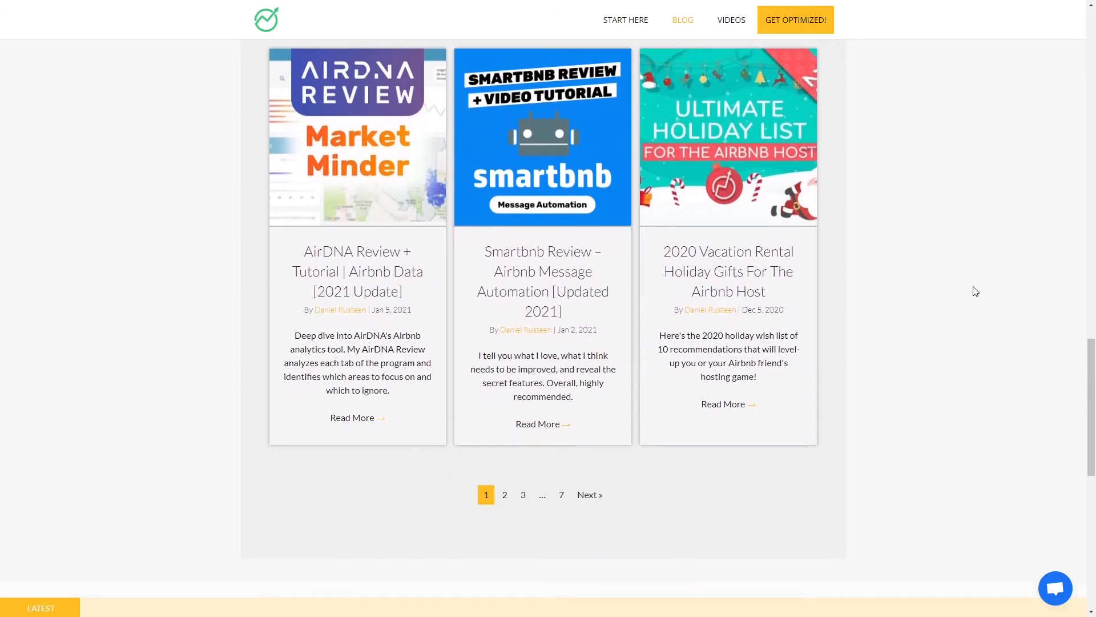